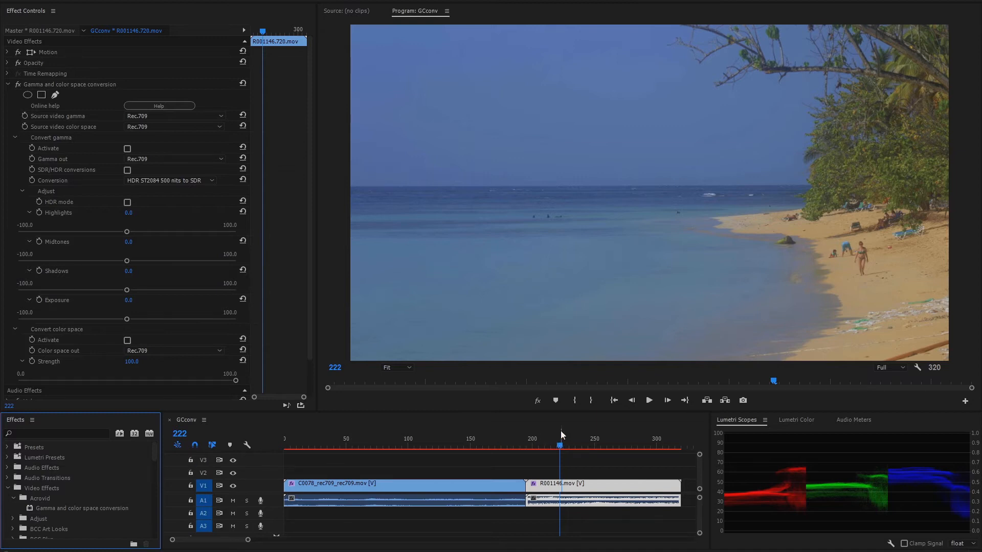
mouse_move(368, 433)
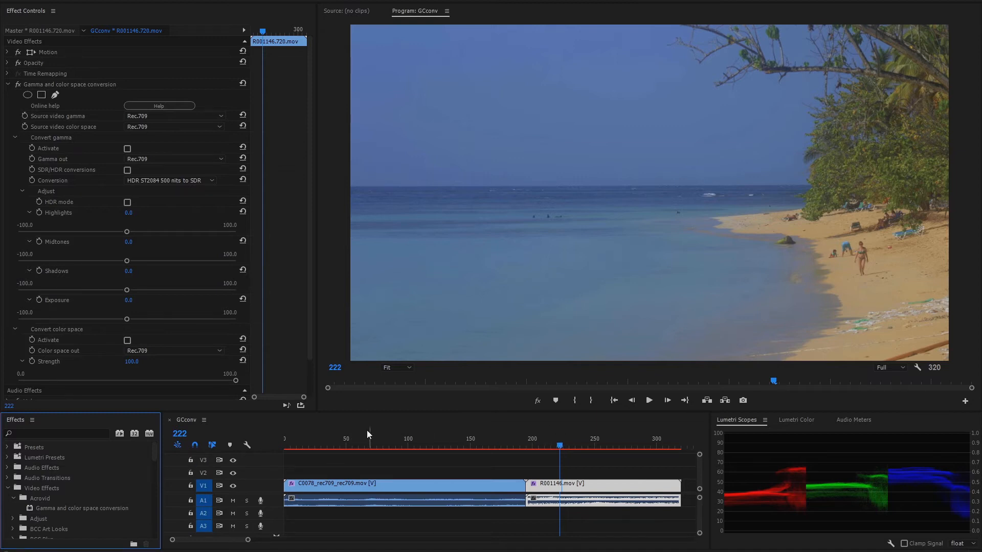
Move the playhead over the C0078 sailboat clip to load its Effect Controls
left_click(365, 445)
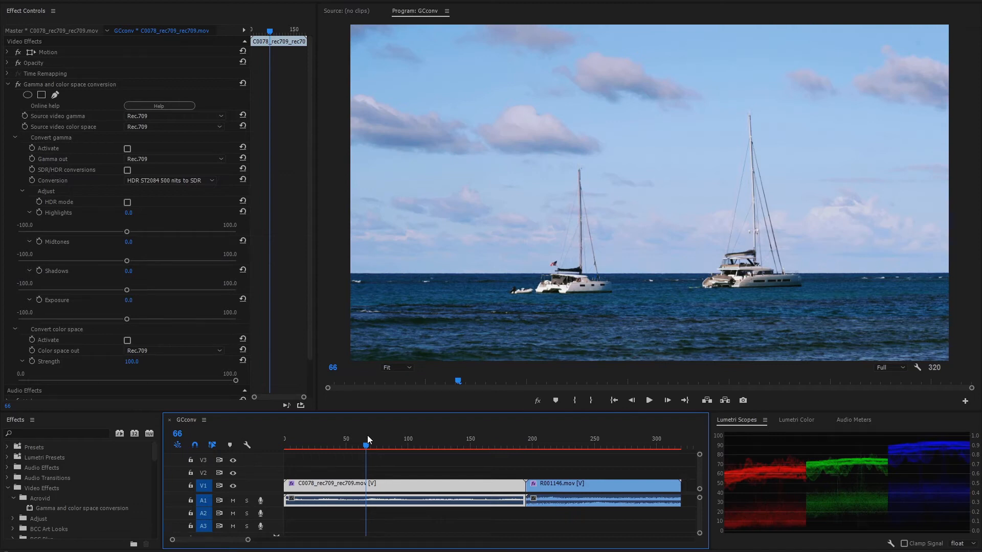
mouse_move(247, 144)
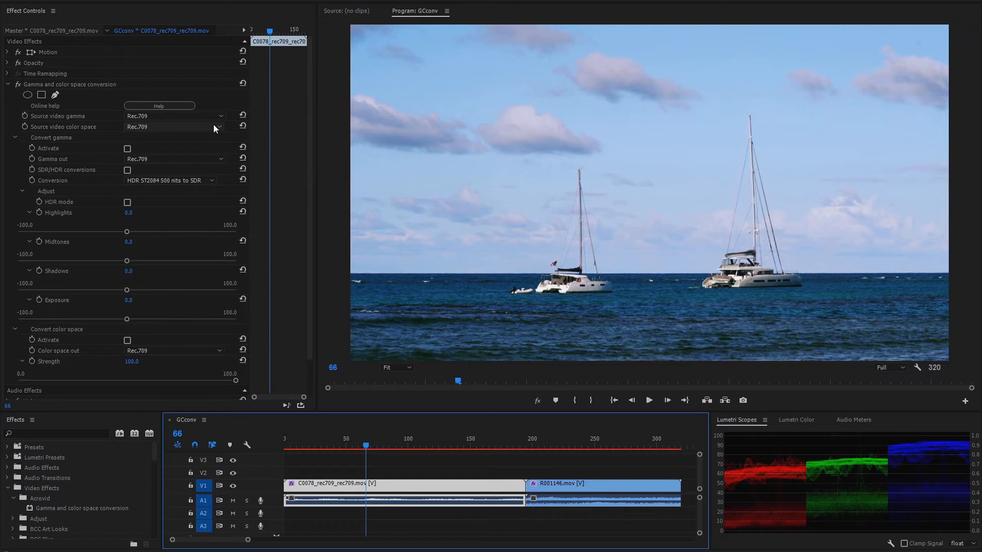
mouse_move(216, 118)
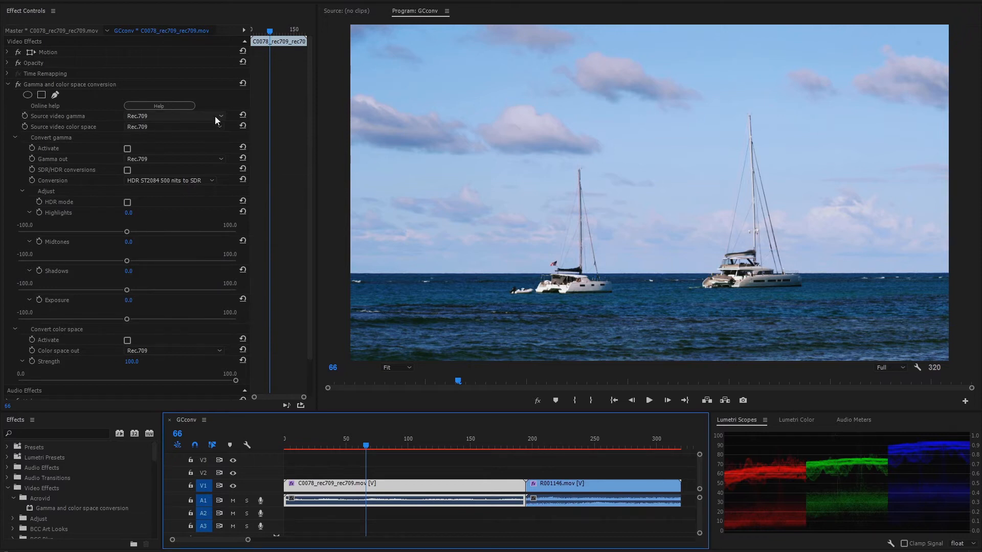
Review the source color space choices, leaving it at Rec.709
left_click(220, 115)
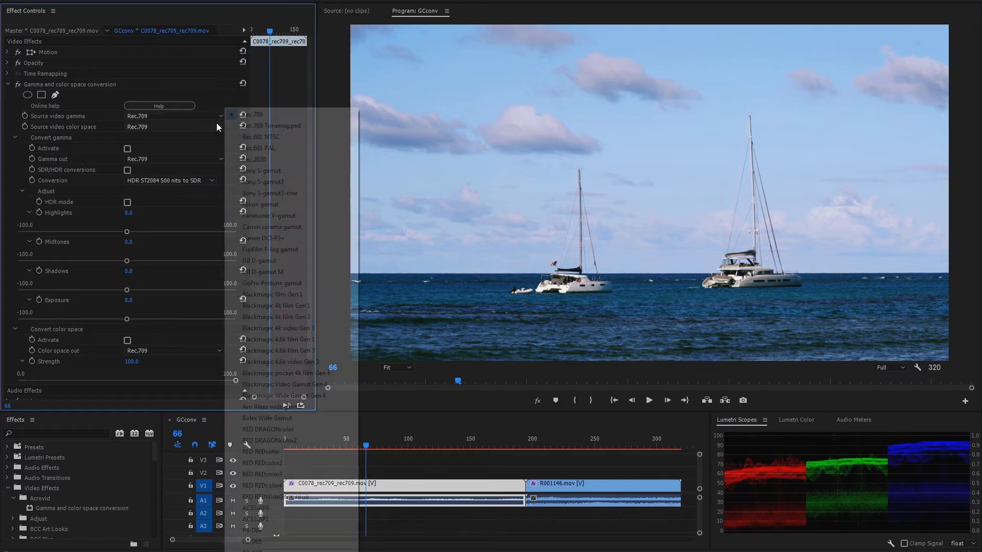
left_click(252, 114)
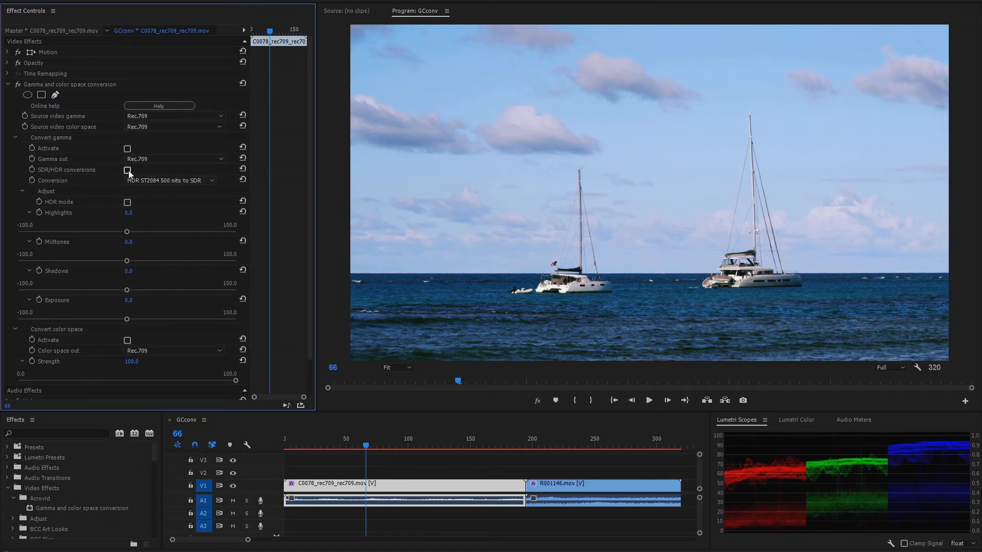
Enable SDR/HDR conversion set to SDR to HDR ST2084 1000 nits
left_click(127, 170)
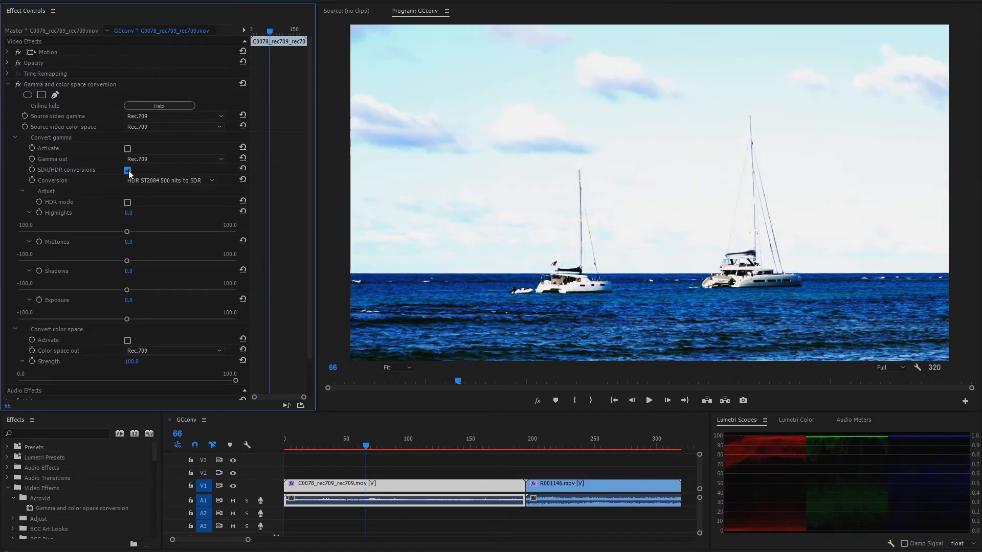
left_click(127, 170)
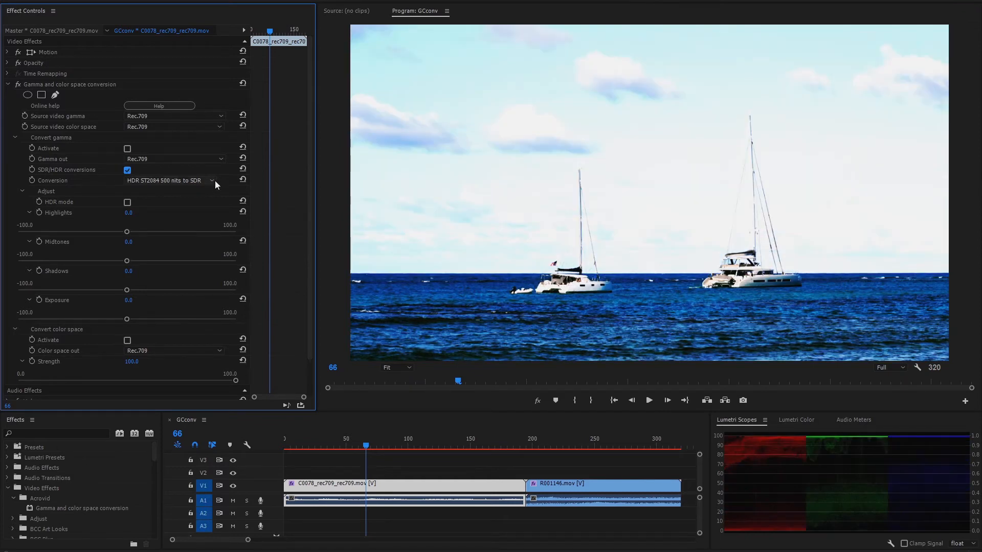
left_click(172, 180)
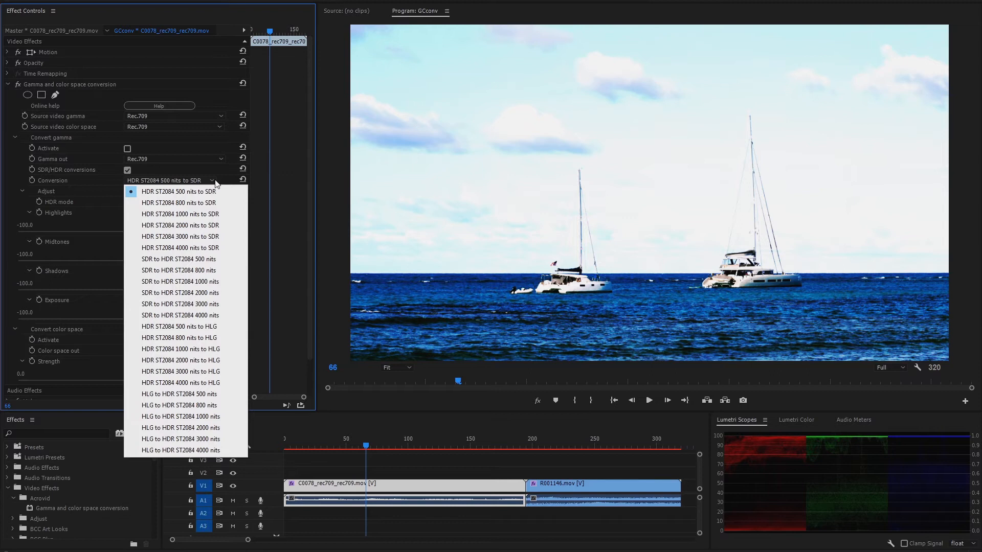
mouse_move(184, 281)
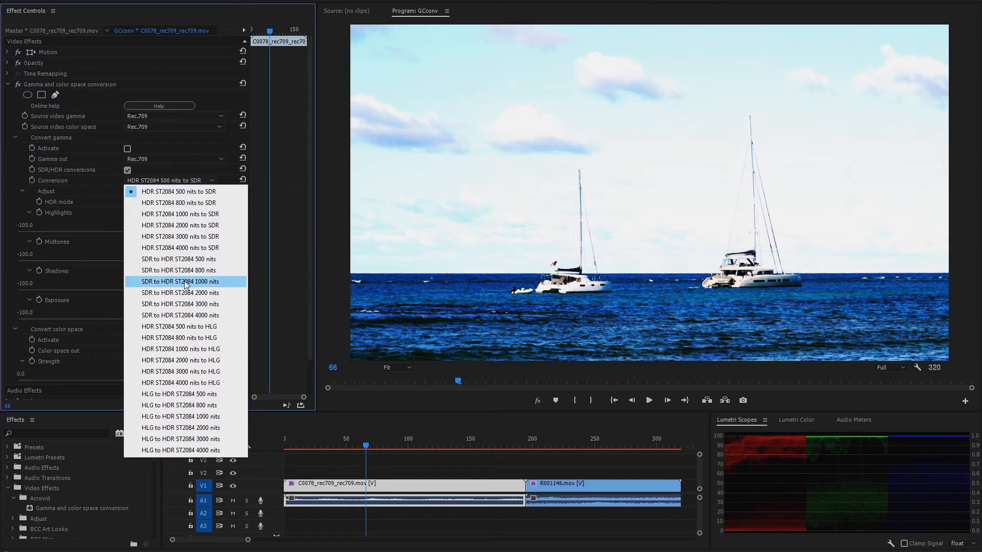
mouse_move(195, 287)
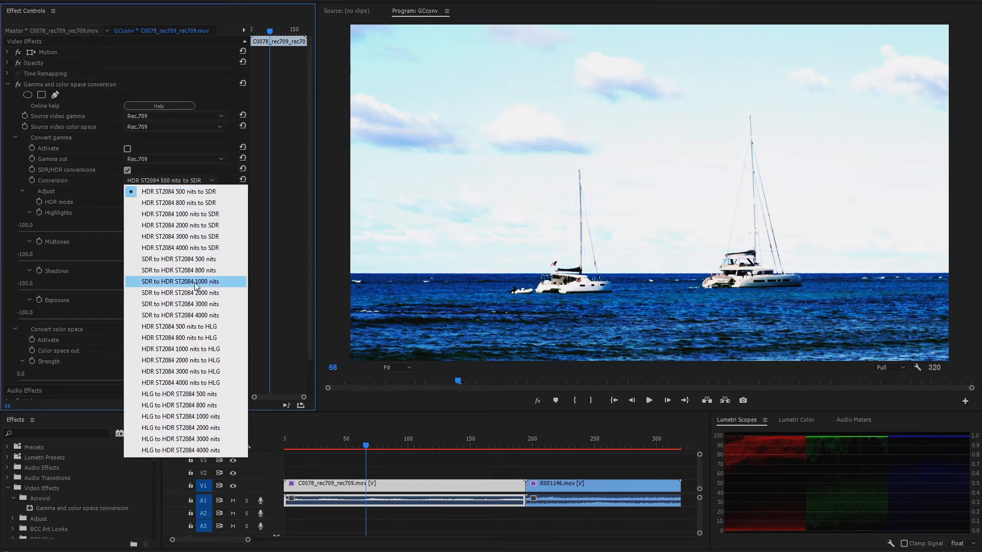
left_click(181, 281)
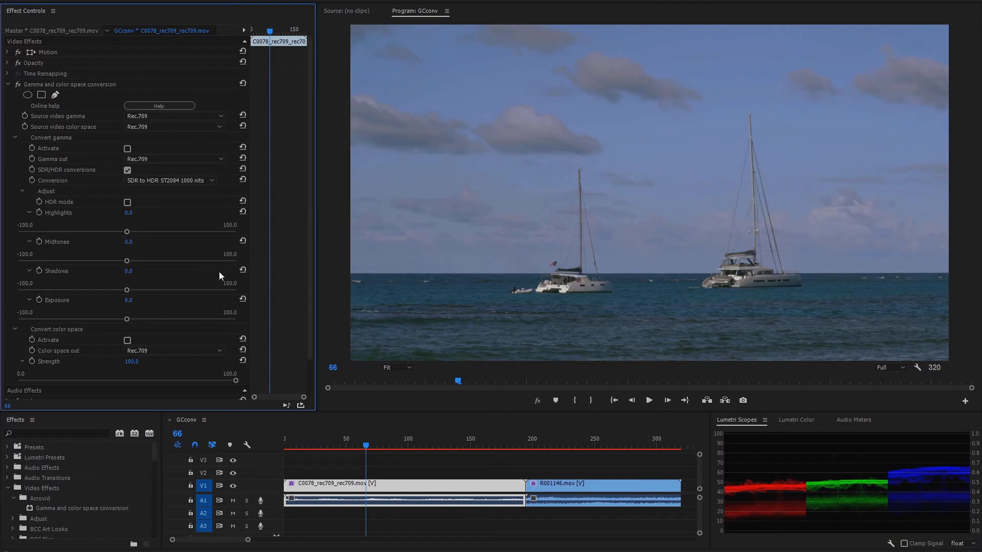
Set Color space out to Rec.2020 and activate the color space conversion
left_click(174, 351)
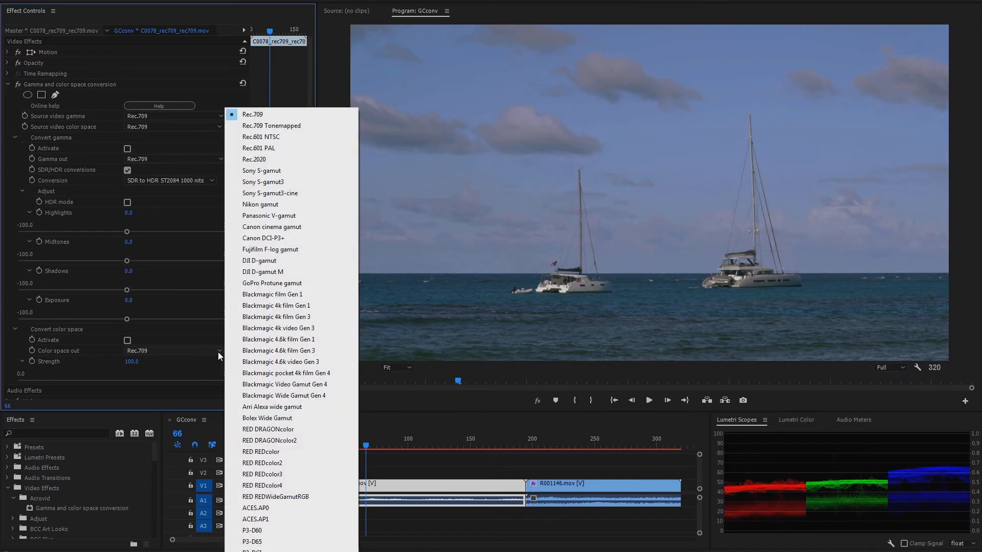
left_click(254, 160)
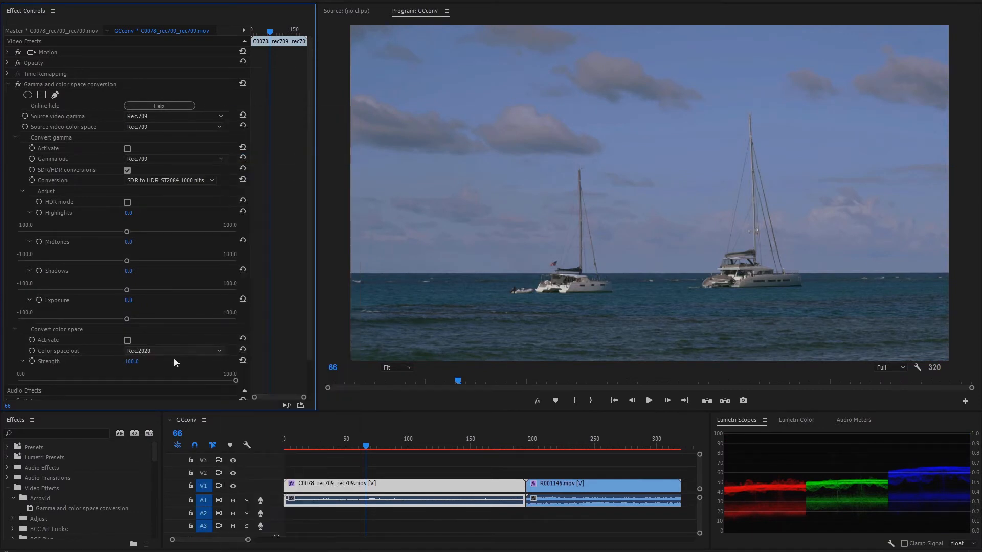
left_click(127, 339)
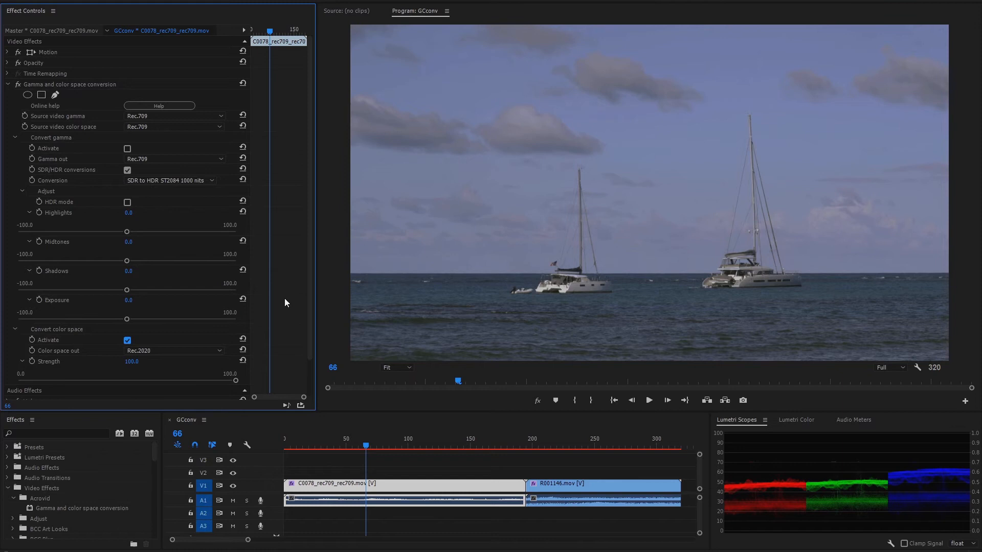
mouse_move(201, 214)
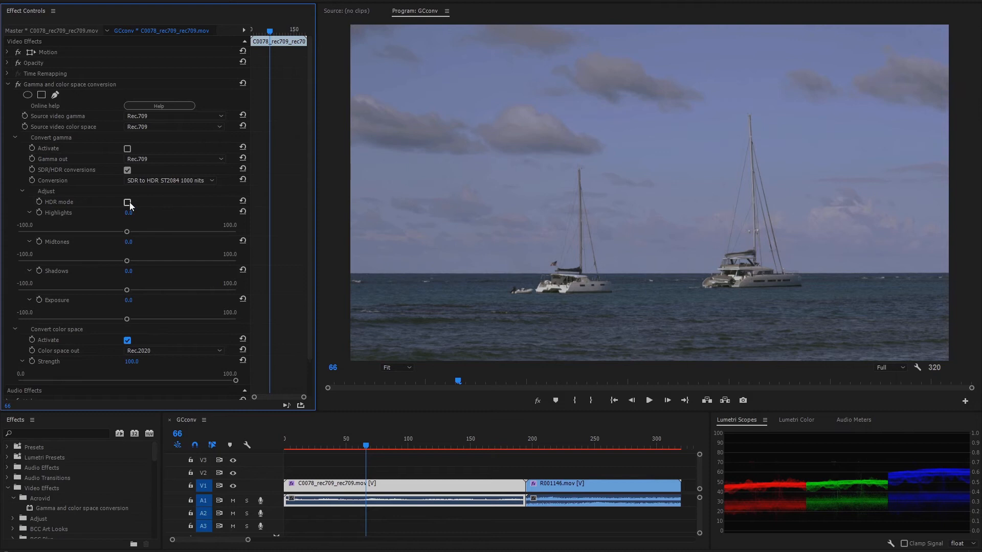
Enable HDR mode with highlights 13.6, midtones 6.1 and shadows -5.2
left_click(127, 201)
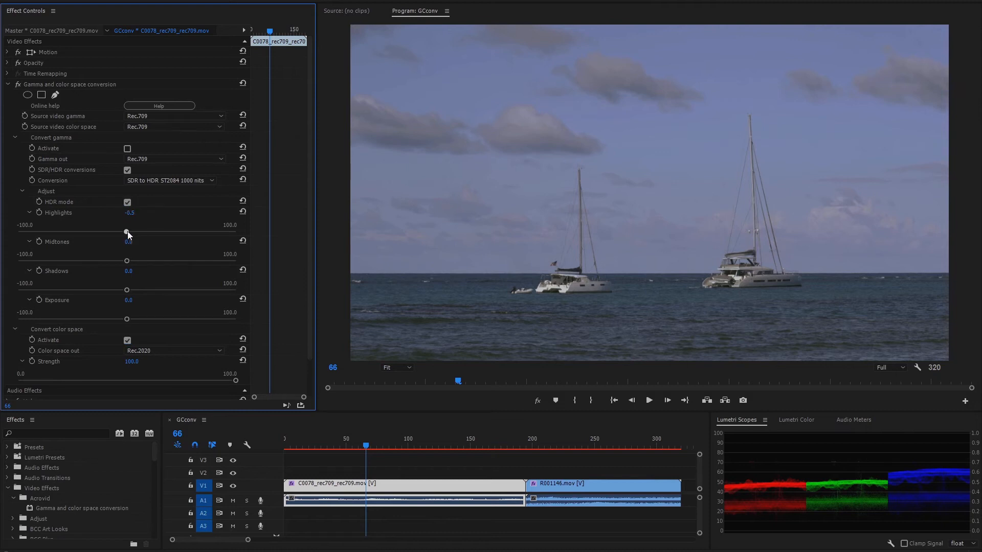
left_click_drag(127, 231, 141, 231)
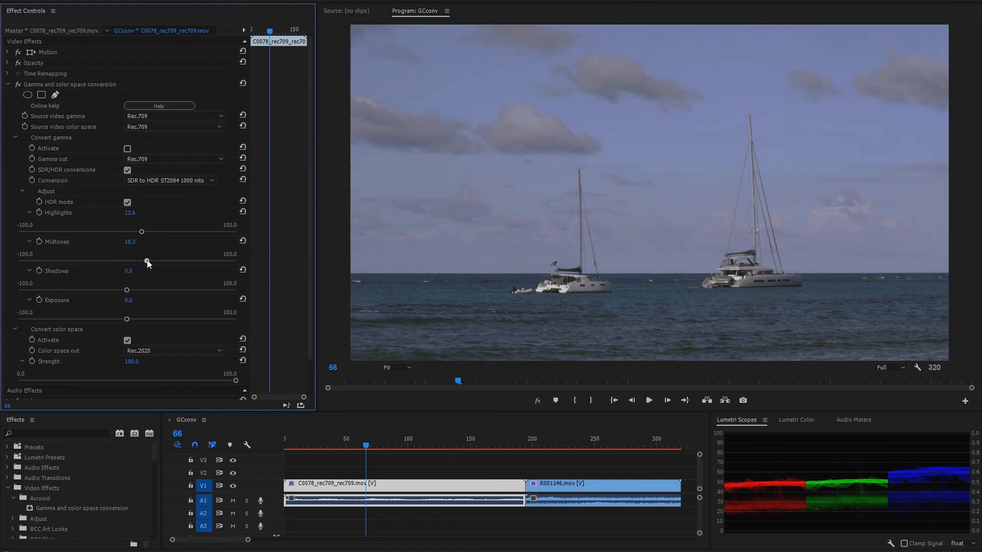
left_click_drag(147, 261, 133, 260)
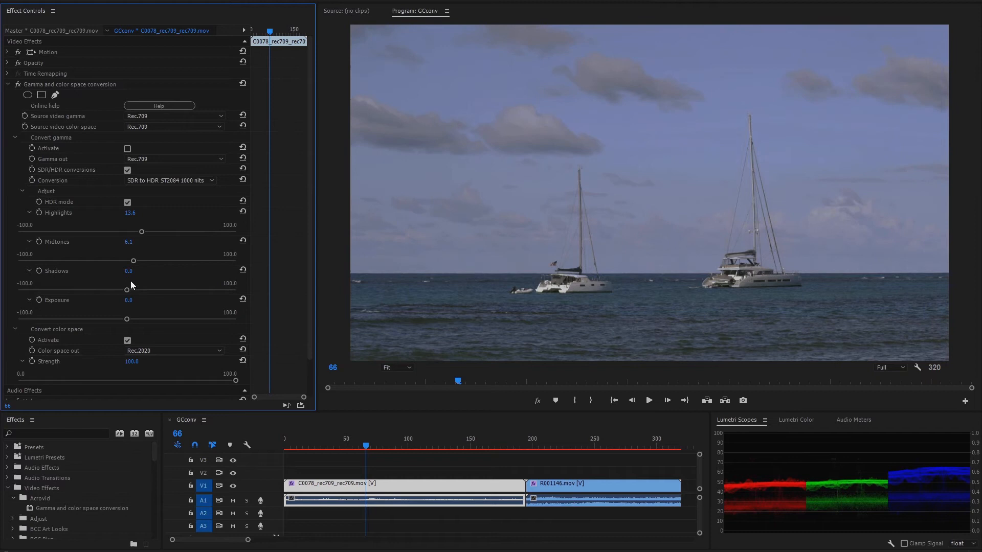
left_click_drag(133, 290, 120, 289)
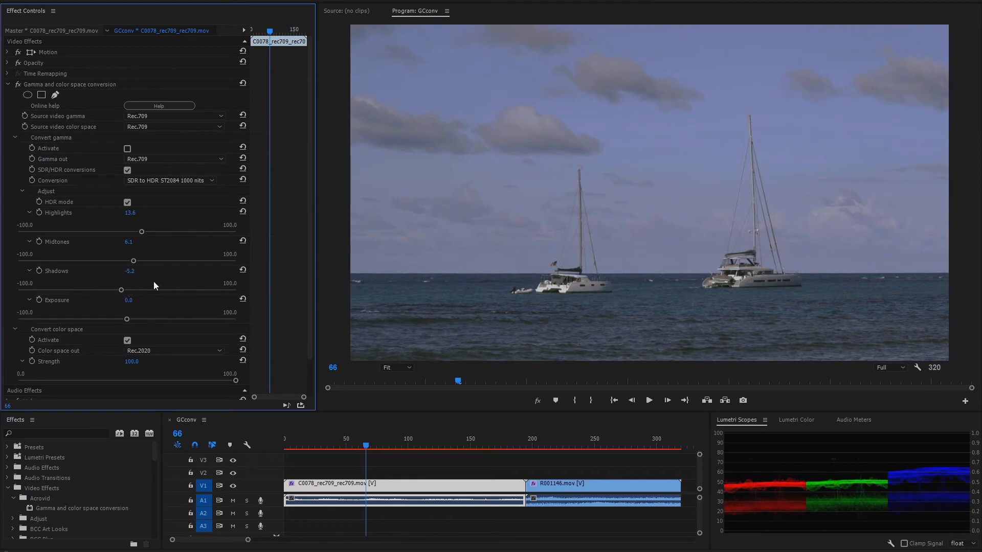
mouse_move(166, 275)
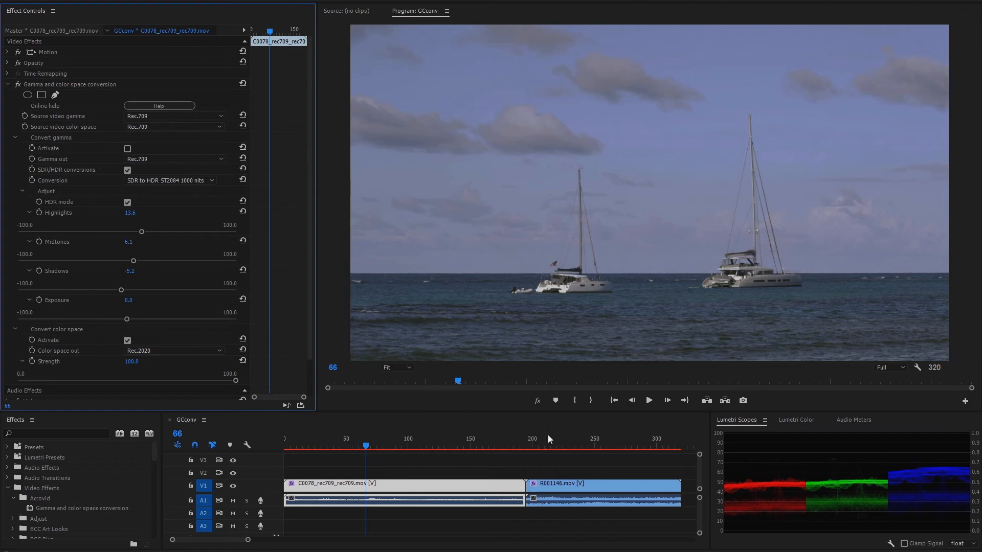
Show the beach clip and set its source gamma to ST2084 1000 nits in Rec.2020
left_click(561, 444)
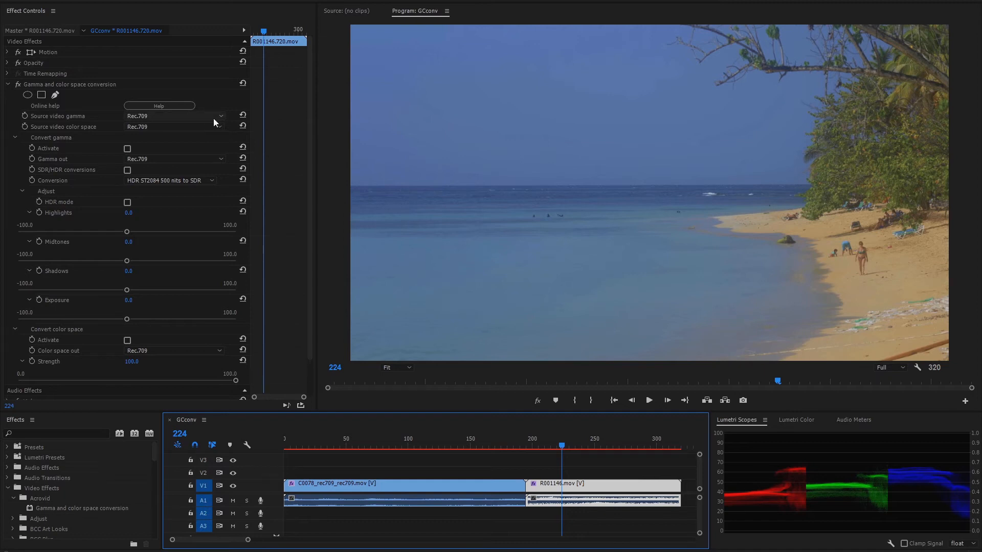
left_click(174, 116)
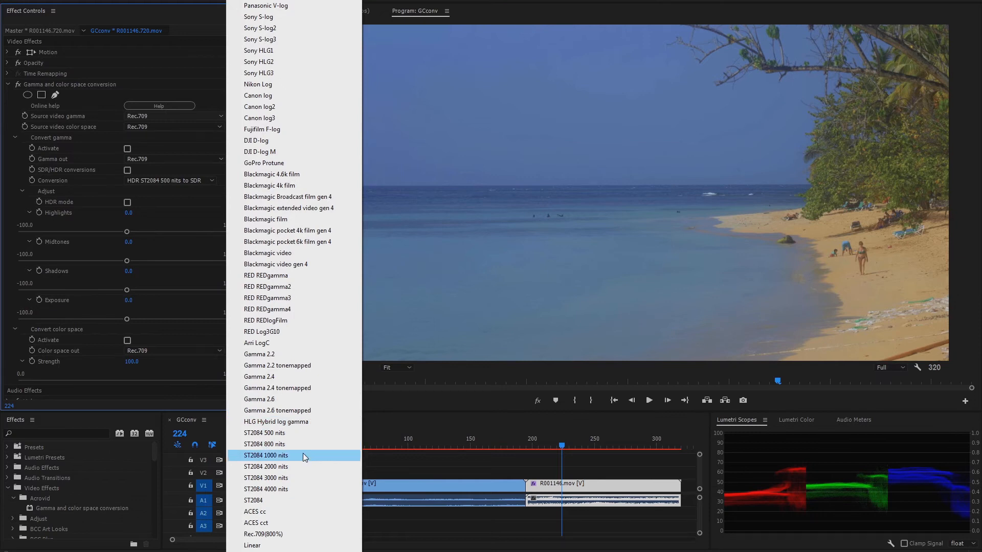
left_click(265, 455)
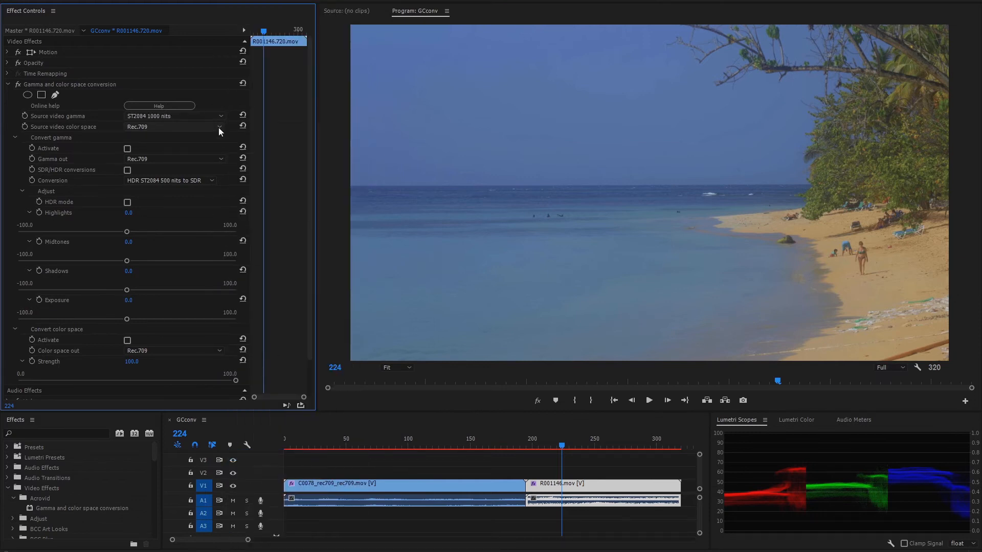
left_click(219, 127)
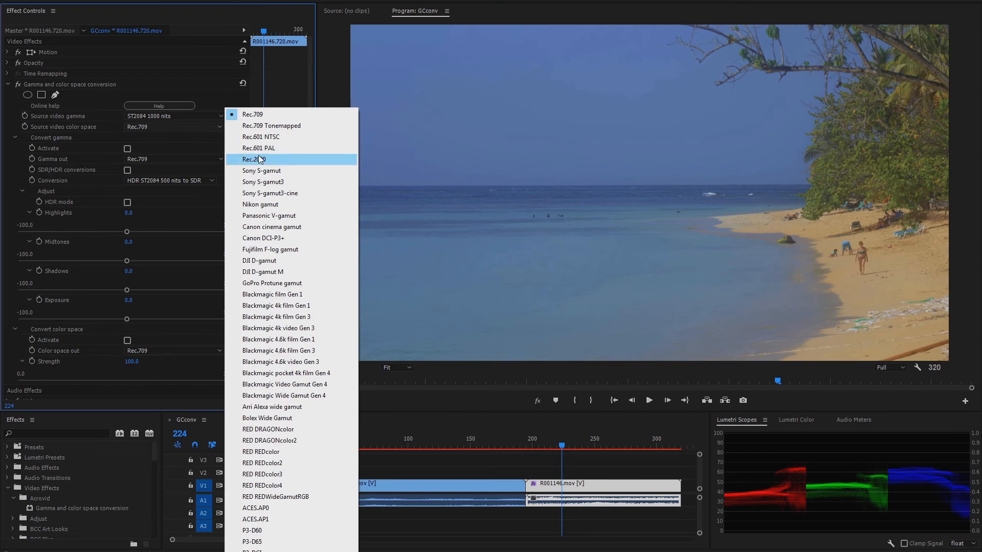
left_click(255, 159)
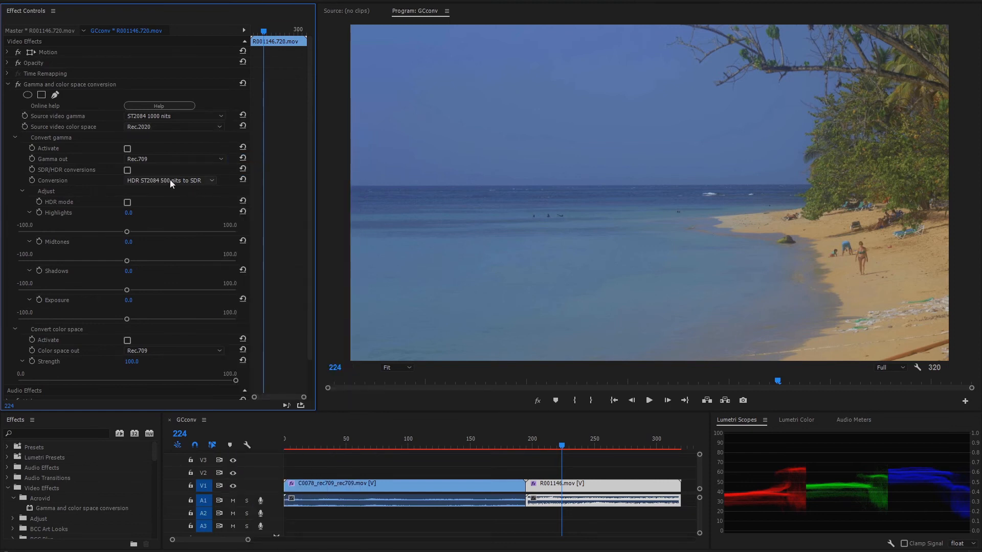
Enable SDR/HDR conversion set to HDR ST2084 1000 nits to SDR
left_click(126, 170)
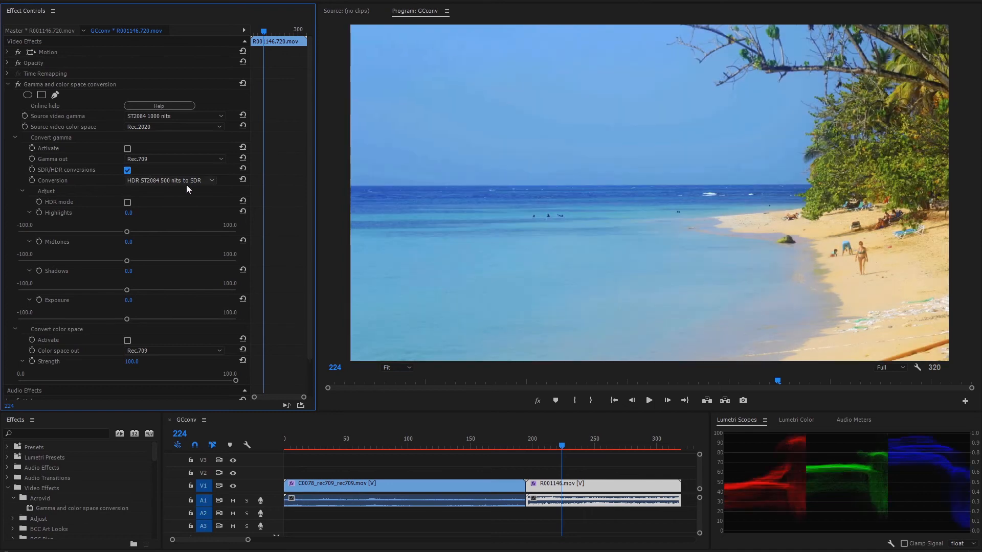
left_click(174, 180)
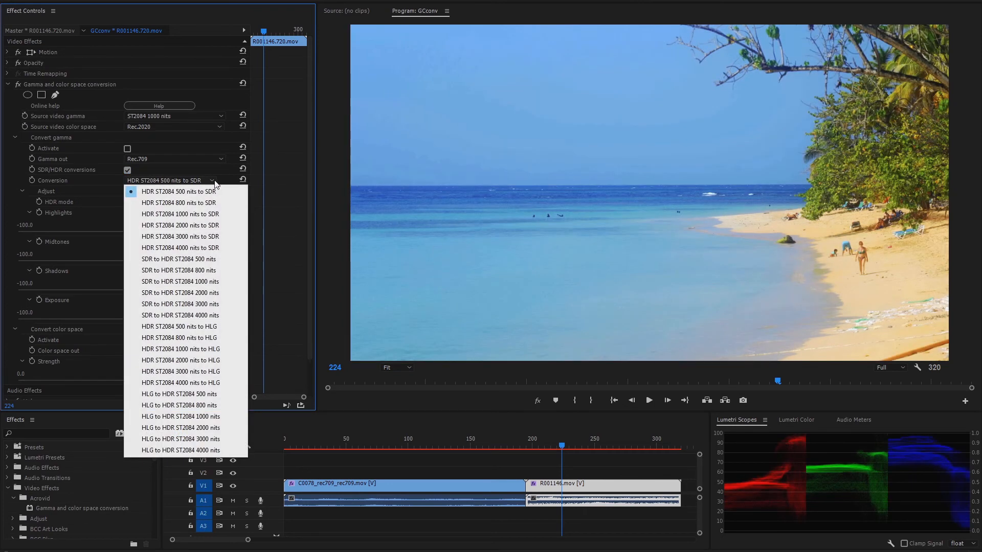
mouse_move(185, 202)
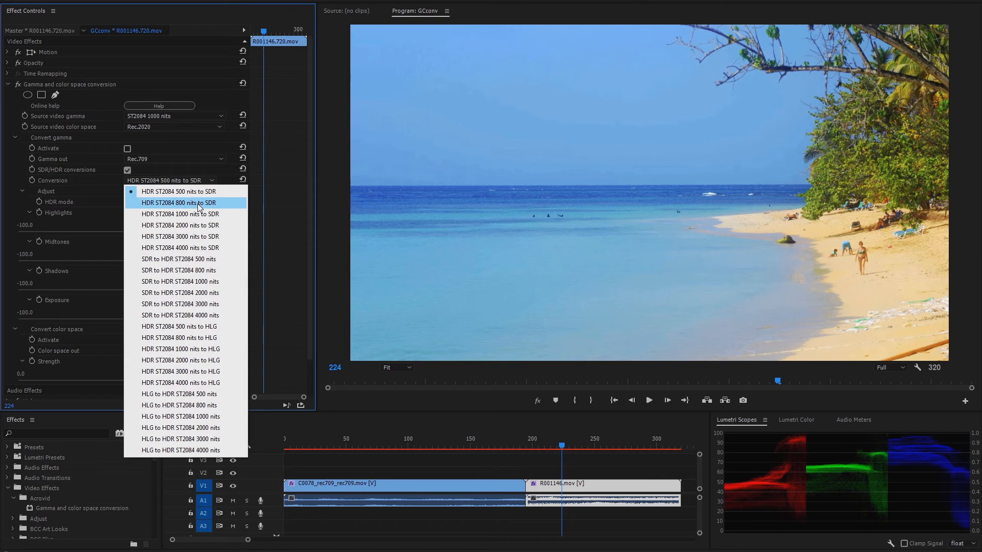
left_click(180, 214)
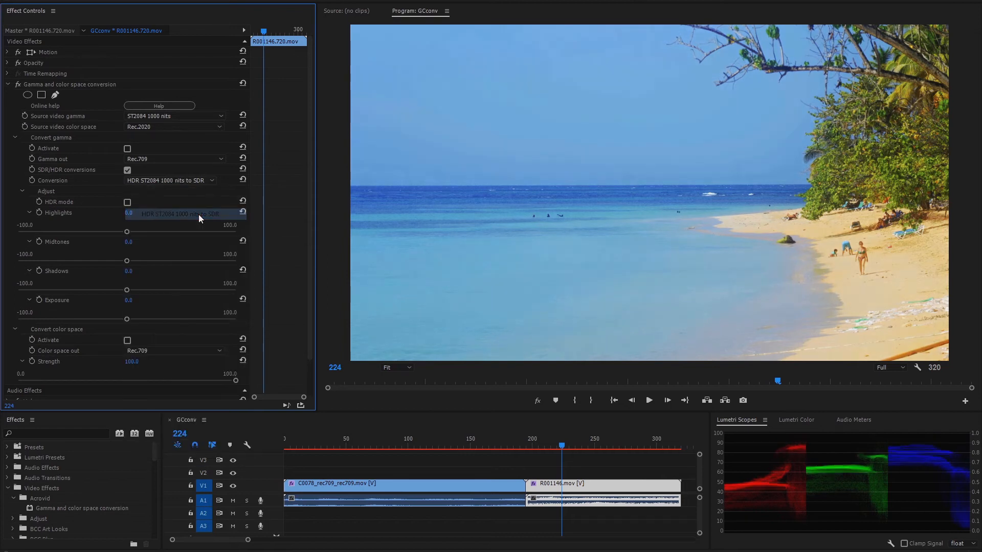
mouse_move(162, 355)
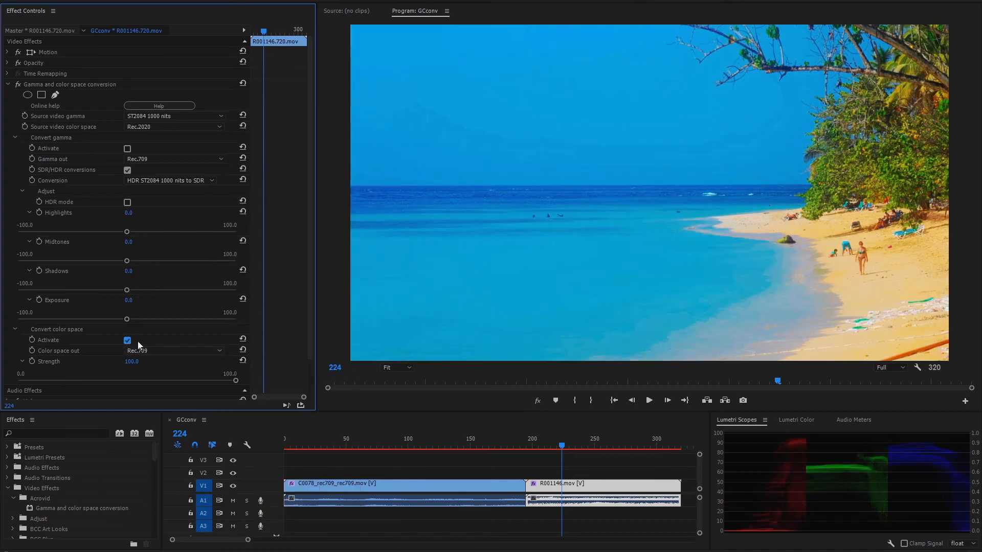
mouse_move(294, 283)
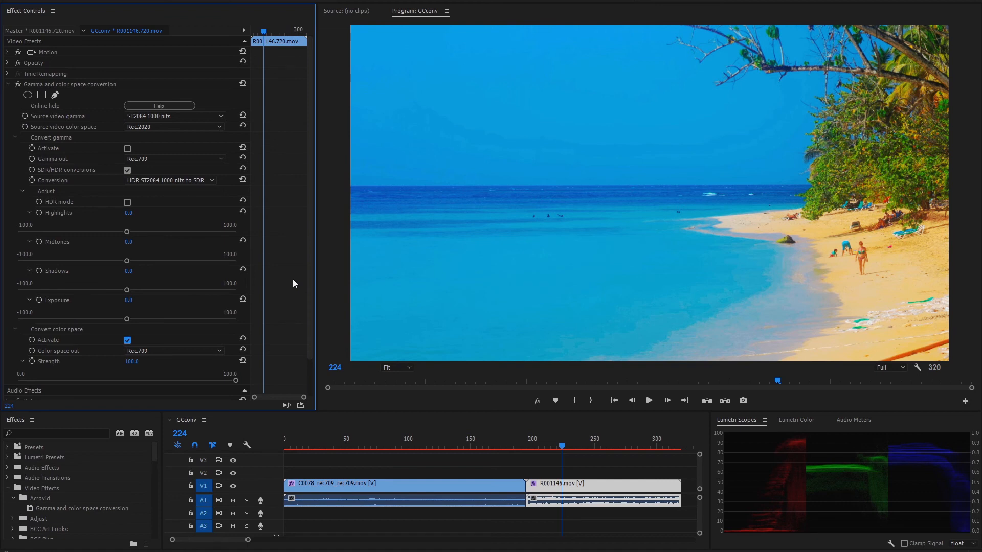
mouse_move(236, 382)
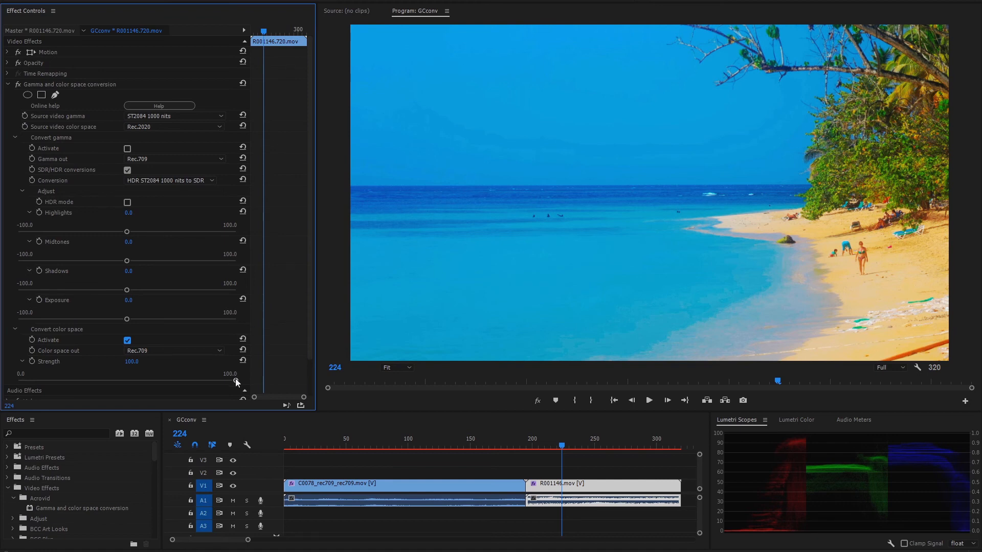
left_click_drag(235, 382, 160, 382)
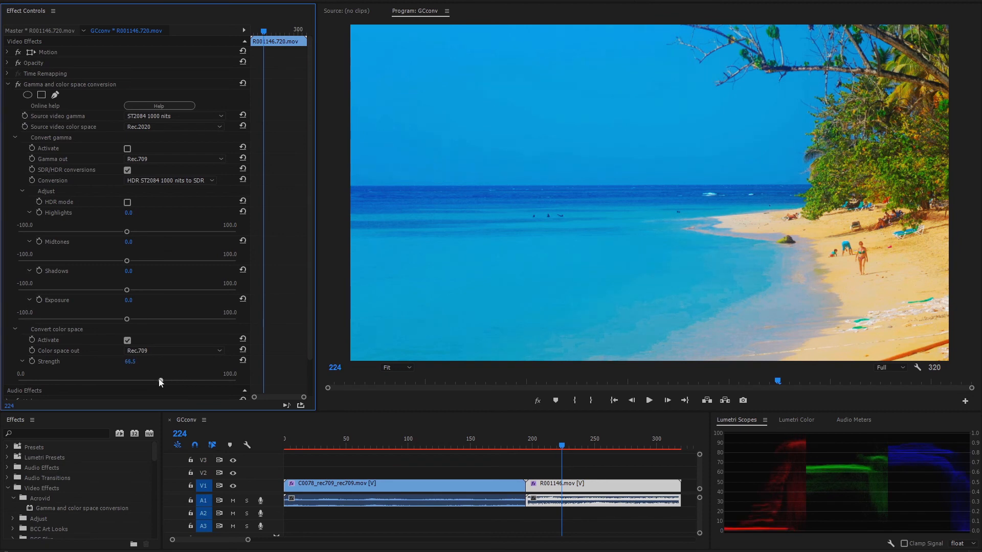
left_click_drag(159, 381, 152, 381)
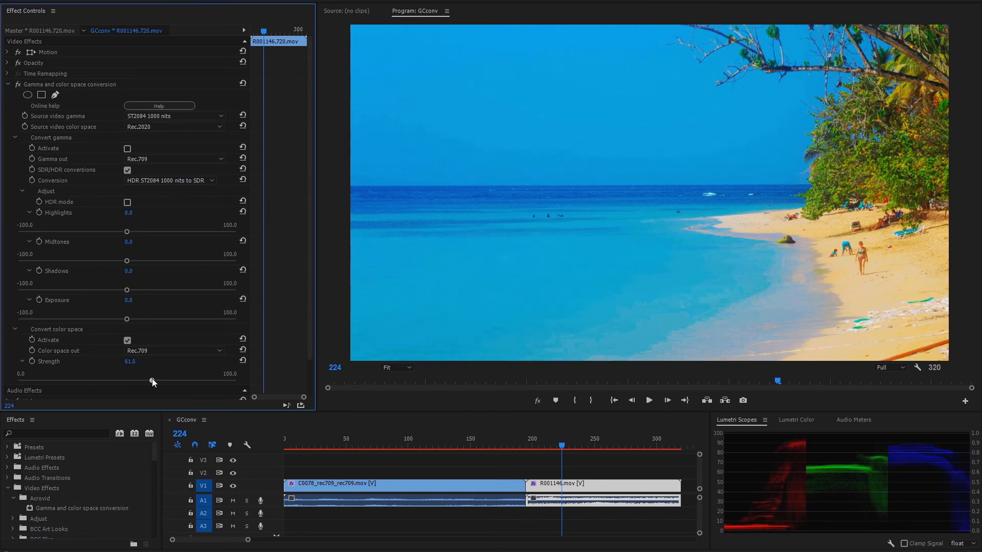
left_click_drag(127, 374, 236, 373)
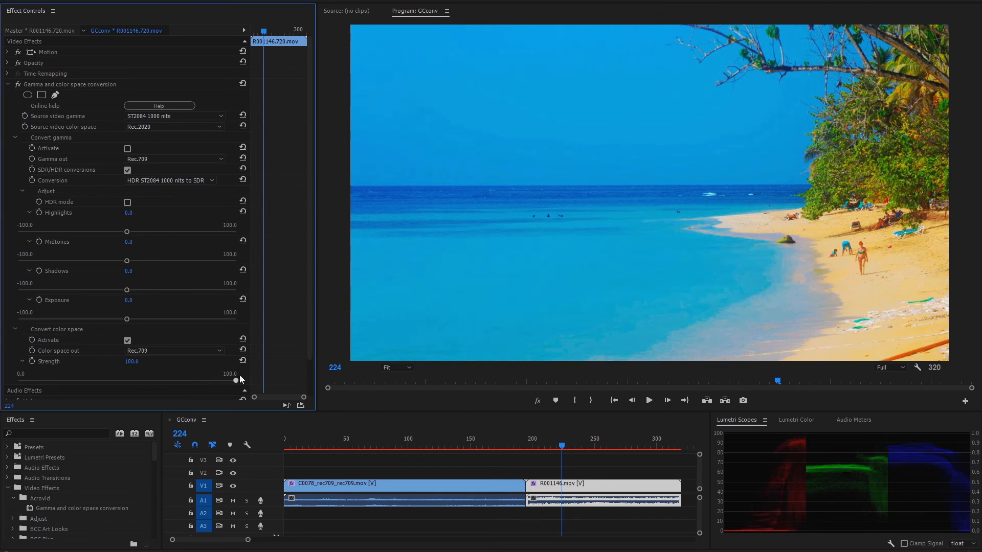
Set the beach clip's Color space out to Rec.709 Tonemapped
left_click(173, 350)
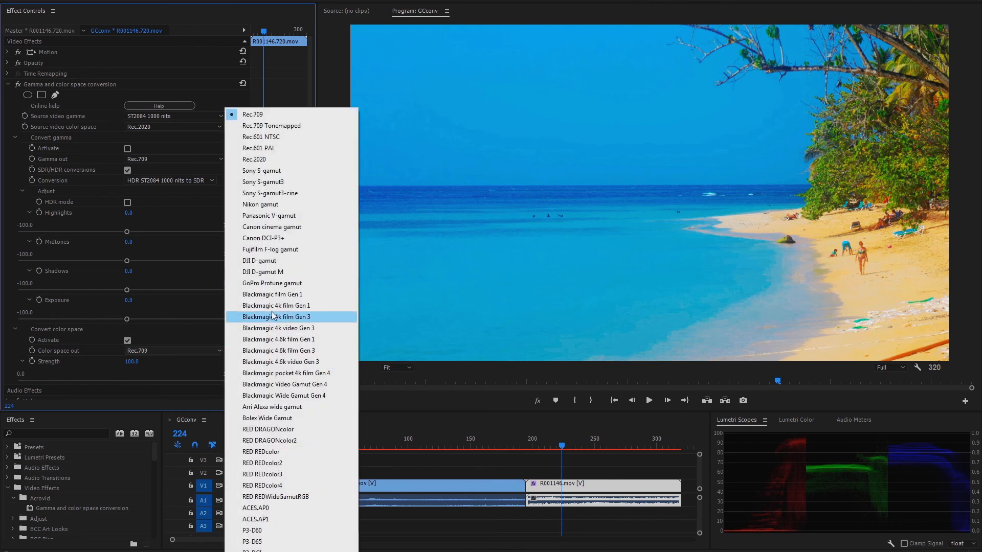
mouse_move(317, 125)
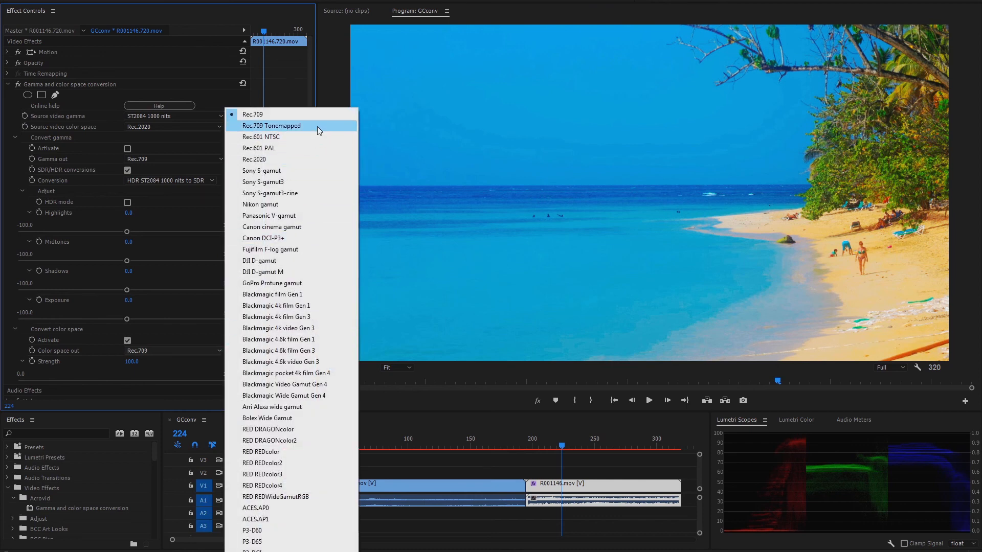
left_click(272, 125)
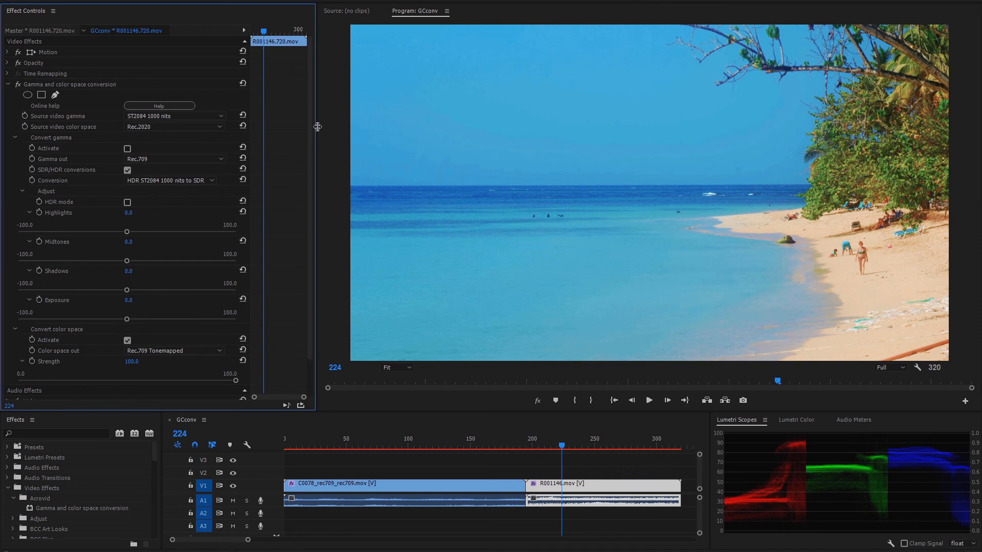
mouse_move(150, 228)
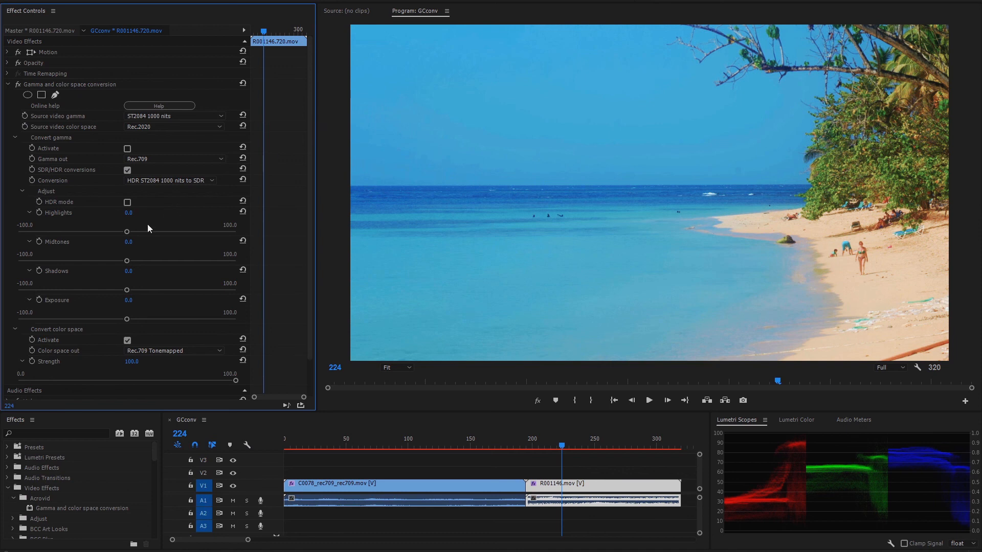
Raise highlights to about 20.5, lower shadows near -26, nudge midtones to -3.8
left_click_drag(127, 231, 161, 231)
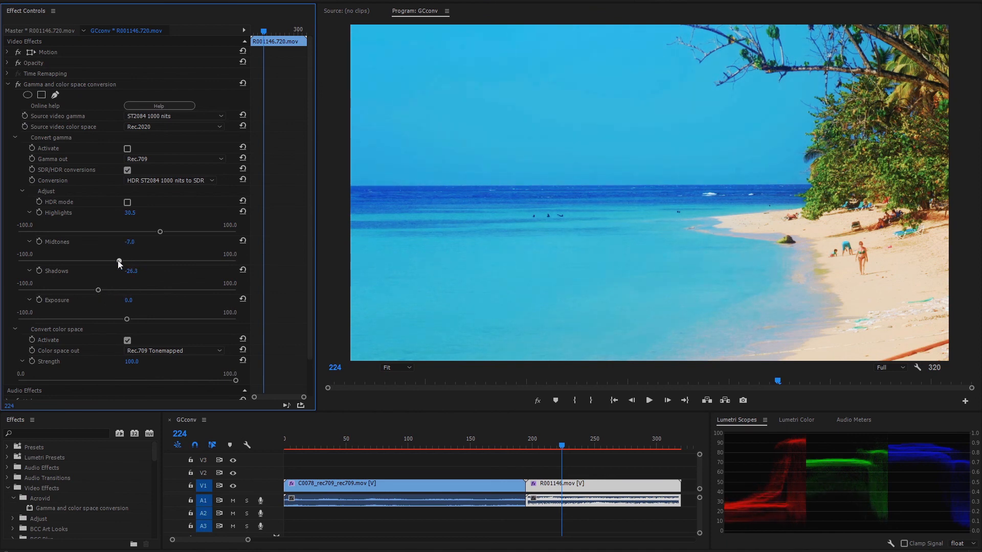
left_click_drag(121, 249, 122, 260)
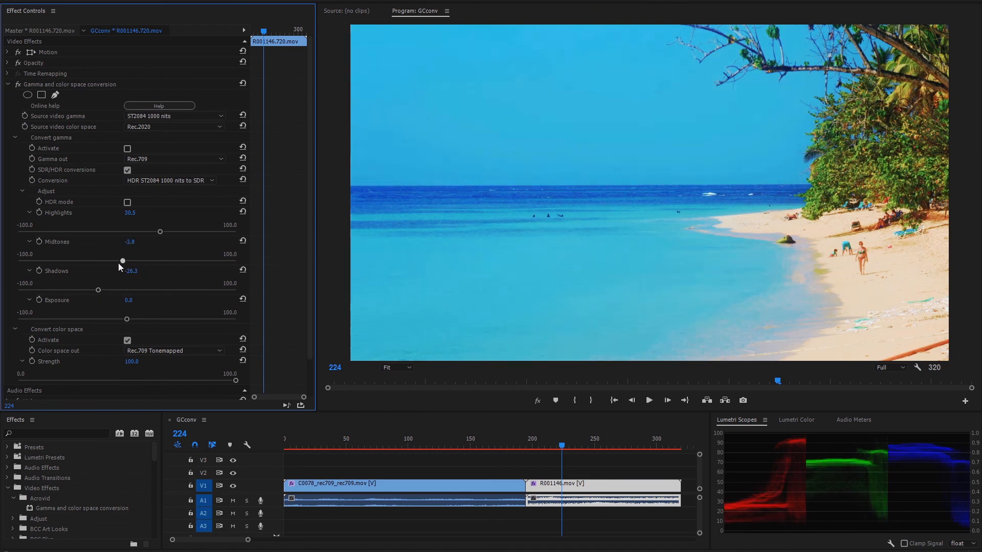